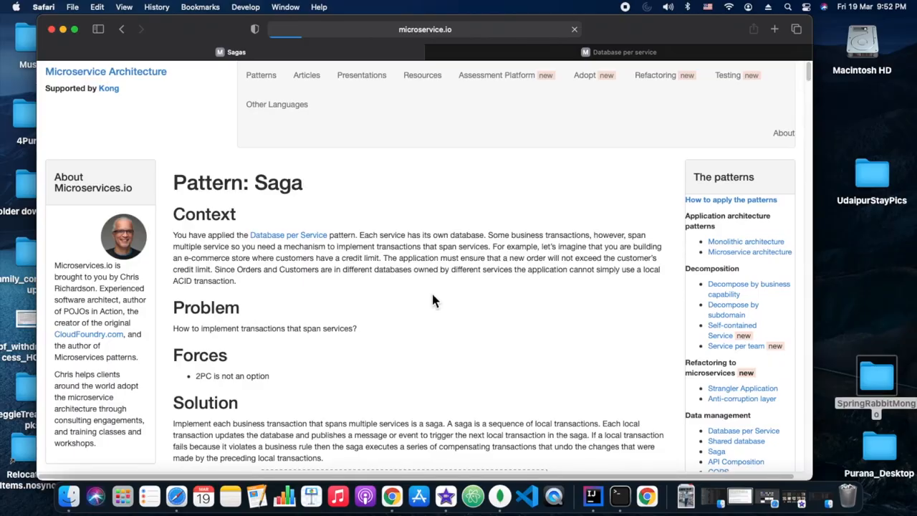
# Scroll down the Database per service page to the Order and Customer service tables diagram
pyautogui.scroll(-3)
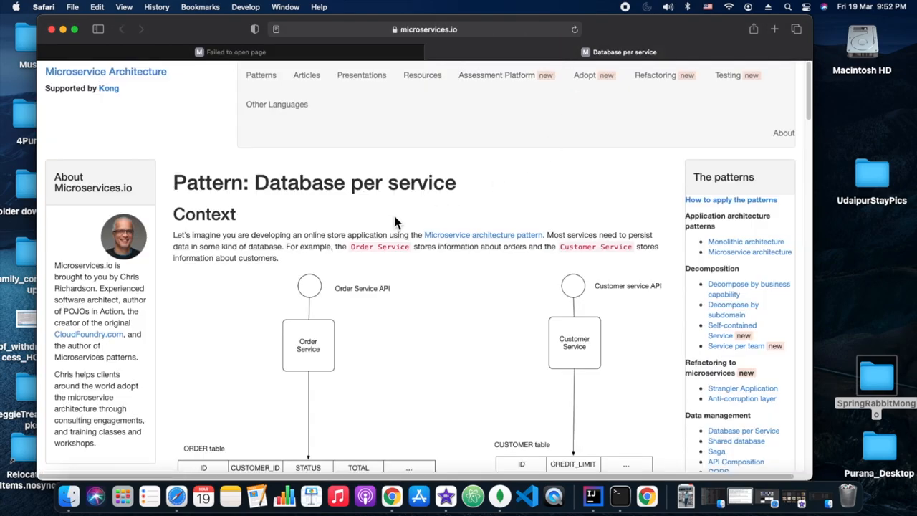
pyautogui.scroll(-3)
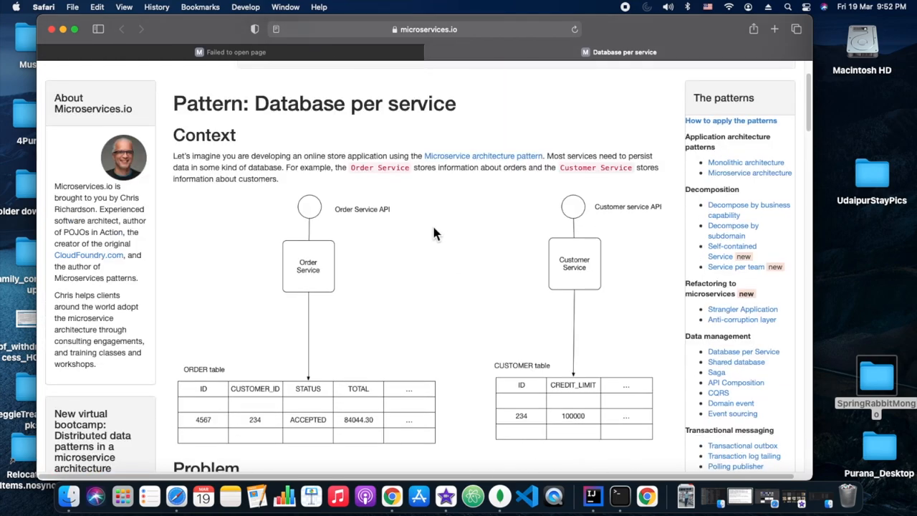
pyautogui.moveTo(428, 240)
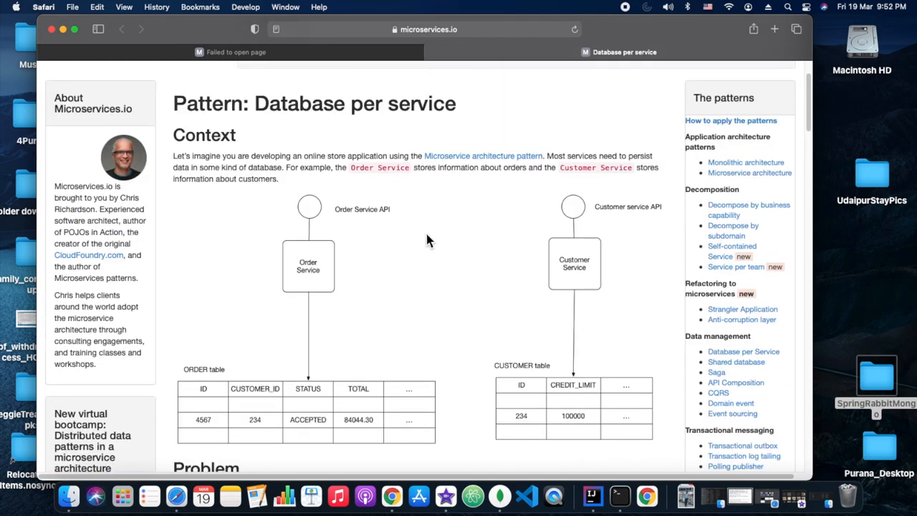
pyautogui.moveTo(437, 235)
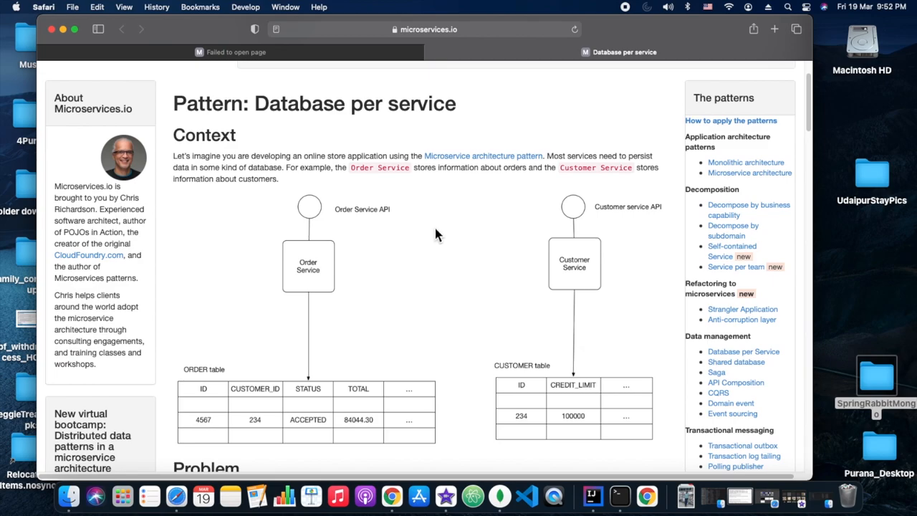
pyautogui.moveTo(507, 274)
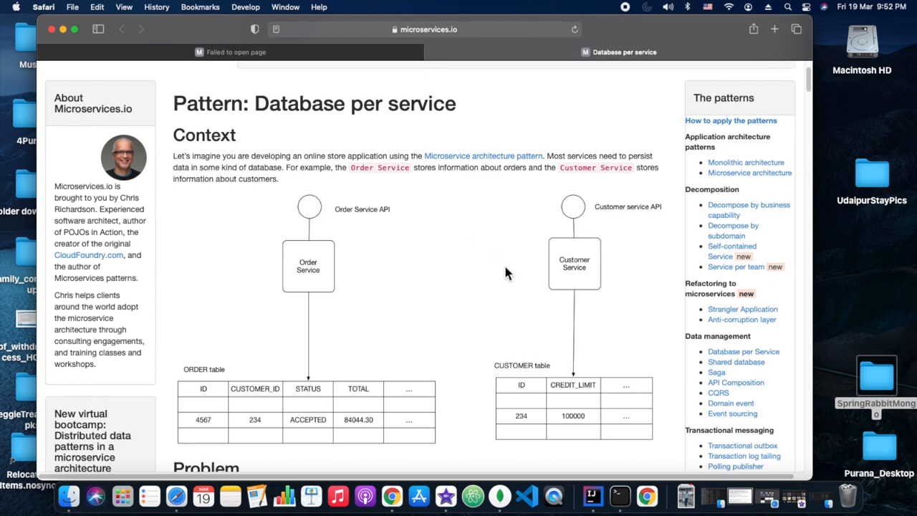
pyautogui.scroll(-3)
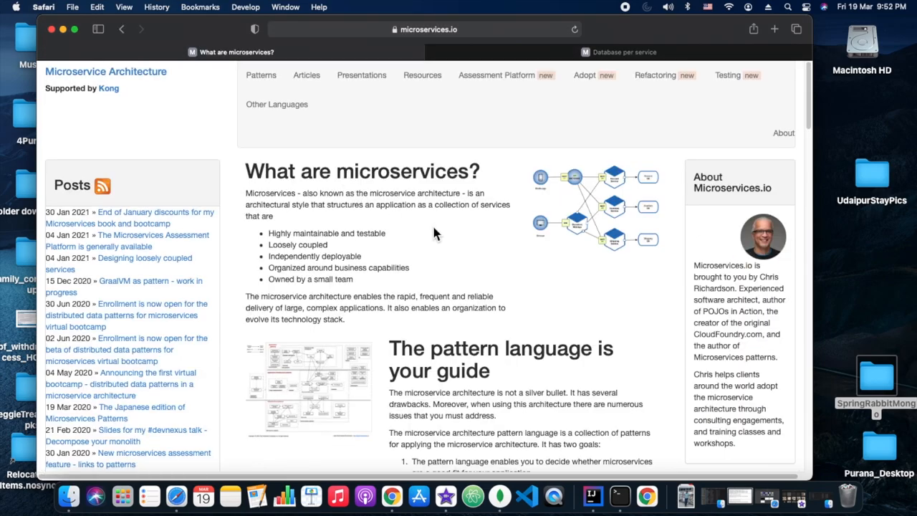
# Scroll to Data management on the home page and follow the 'Saga' link
pyautogui.scroll(-3)
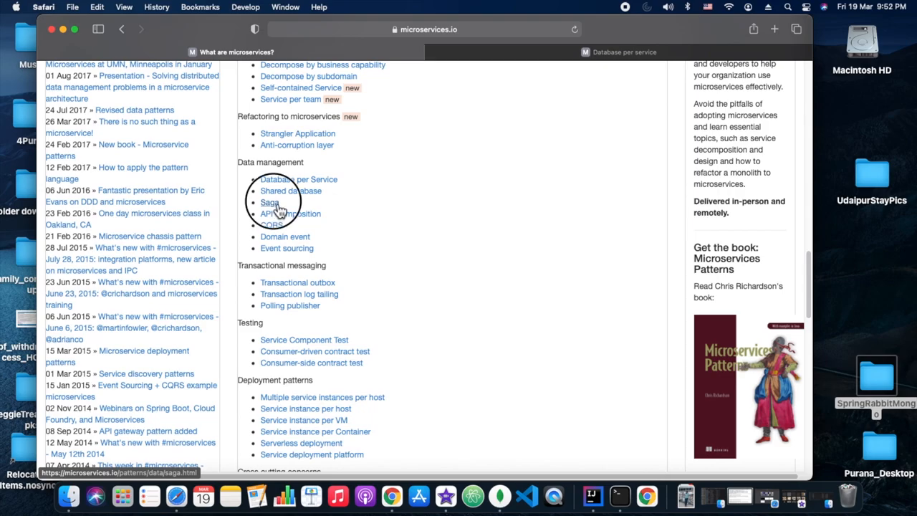
pyautogui.click(270, 202)
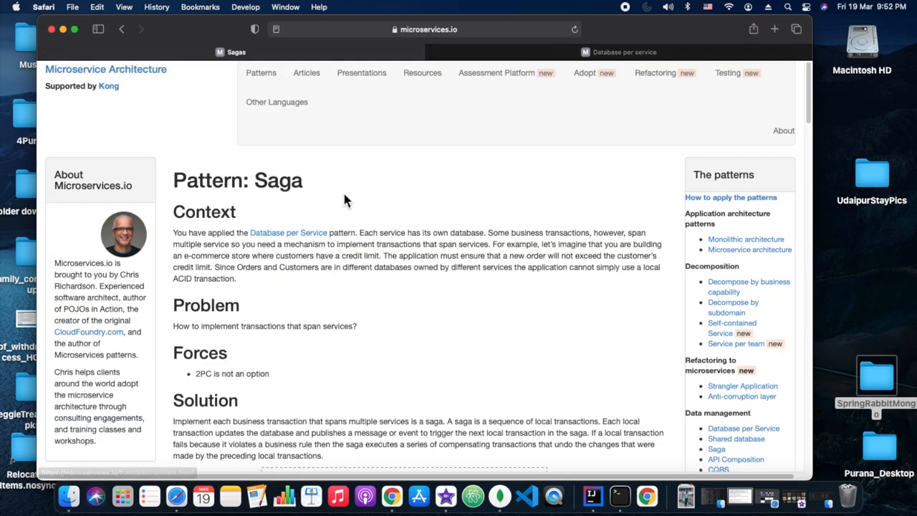
# Scroll through the Saga page's choreography-based saga diagram, then return to the 'Database per service' tab
pyautogui.scroll(-3)
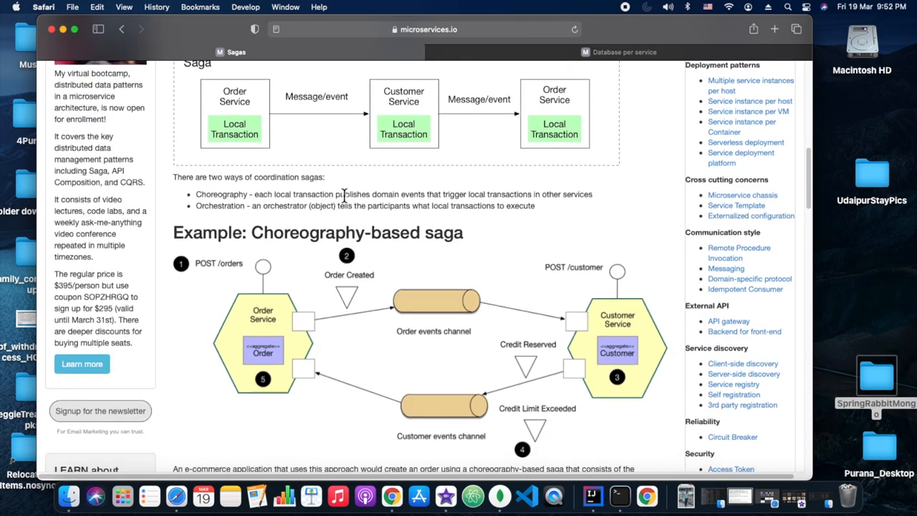
pyautogui.scroll(-3)
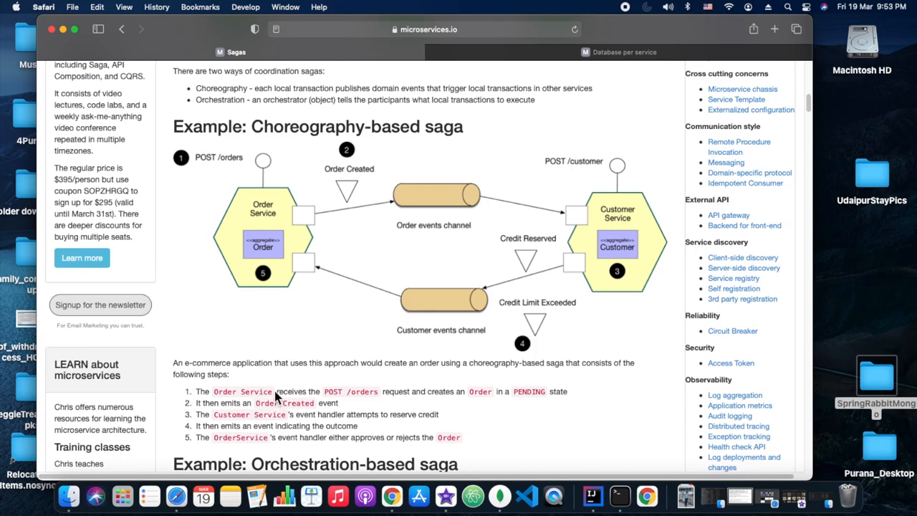
pyautogui.moveTo(411, 393)
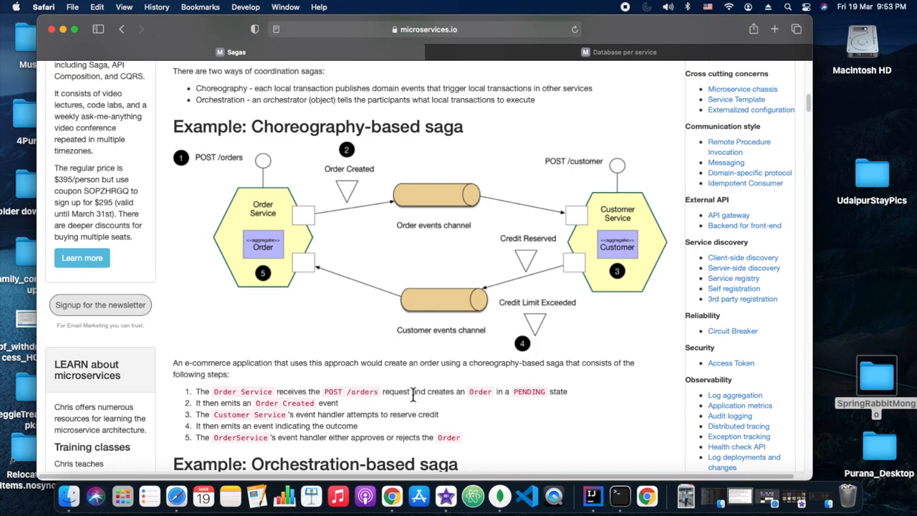
pyautogui.moveTo(570, 400)
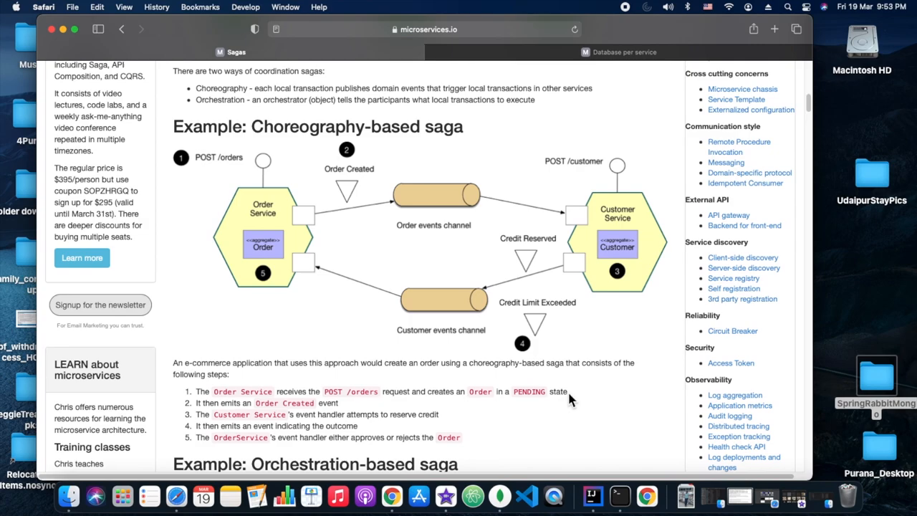
pyautogui.moveTo(365, 414)
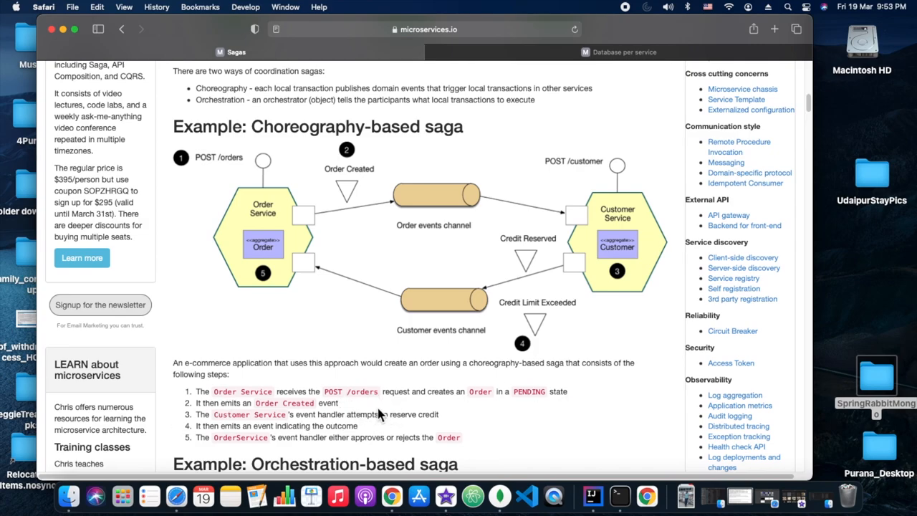
pyautogui.scroll(-3)
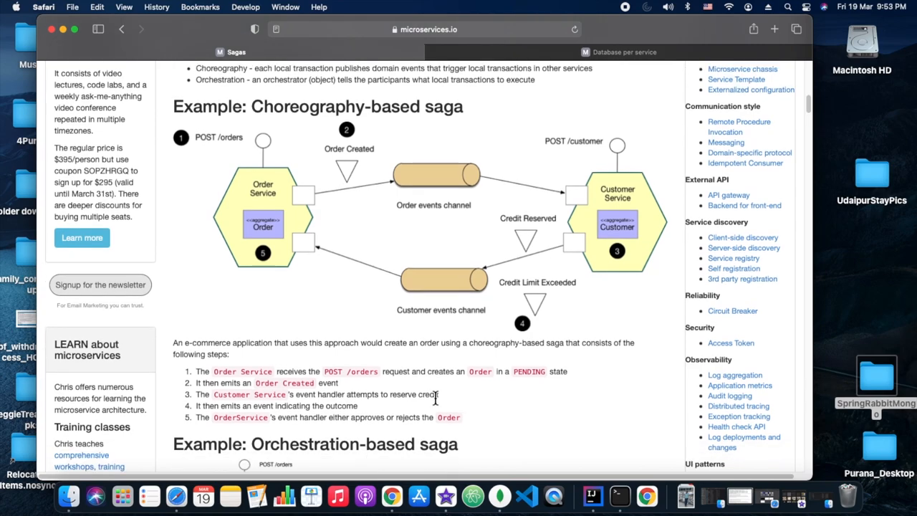
pyautogui.scroll(-3)
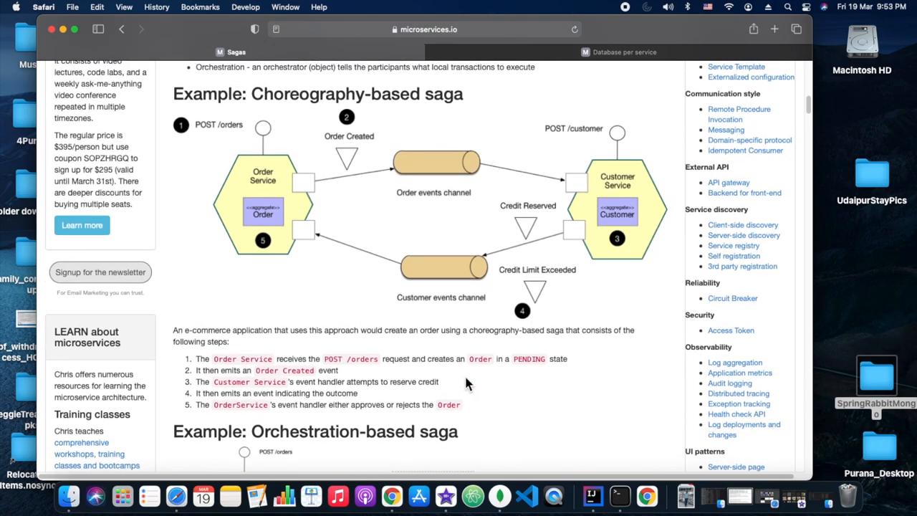
pyautogui.scroll(-3)
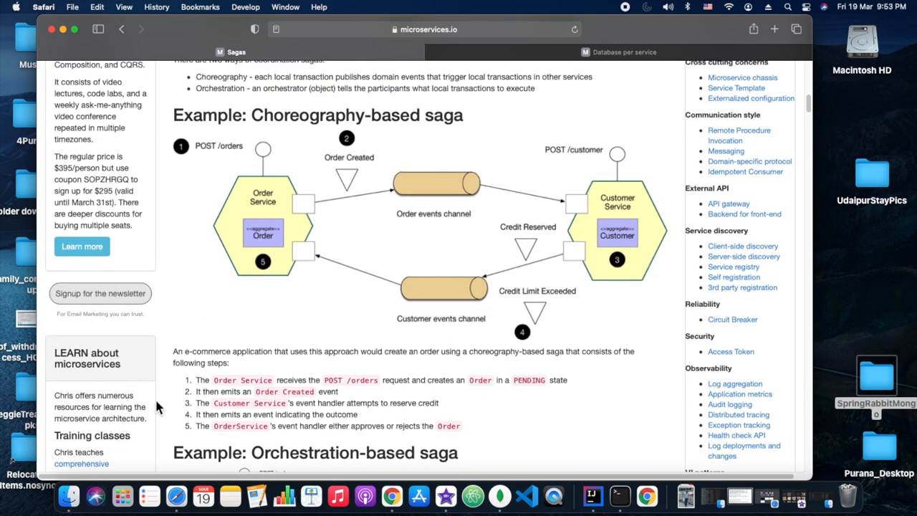
pyautogui.moveTo(515, 365)
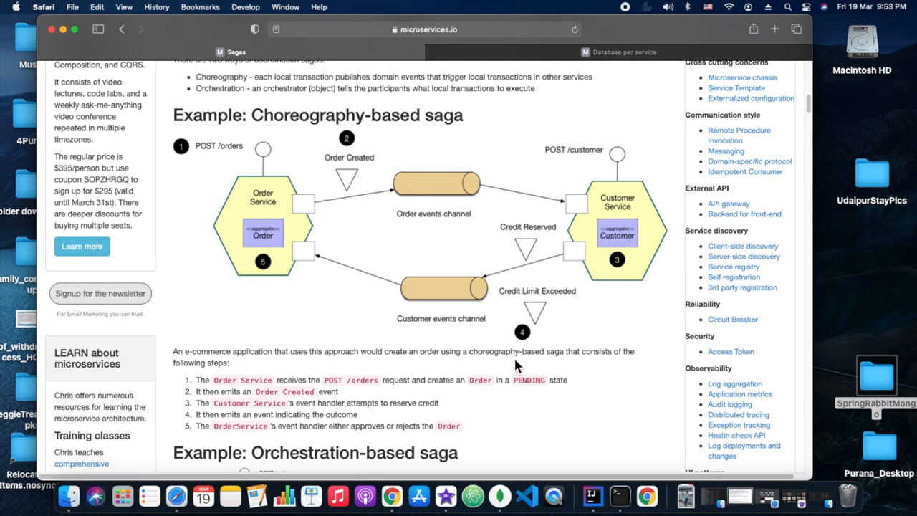
pyautogui.scroll(-3)
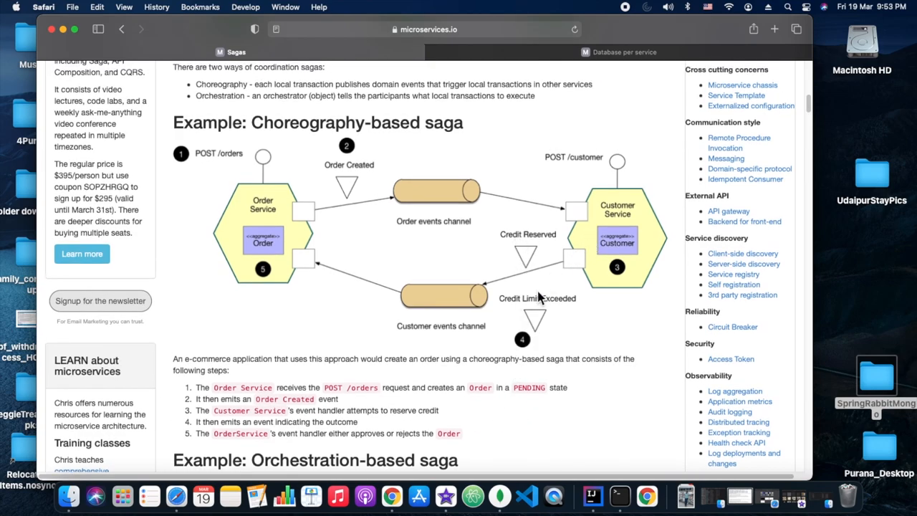
pyautogui.moveTo(569, 232)
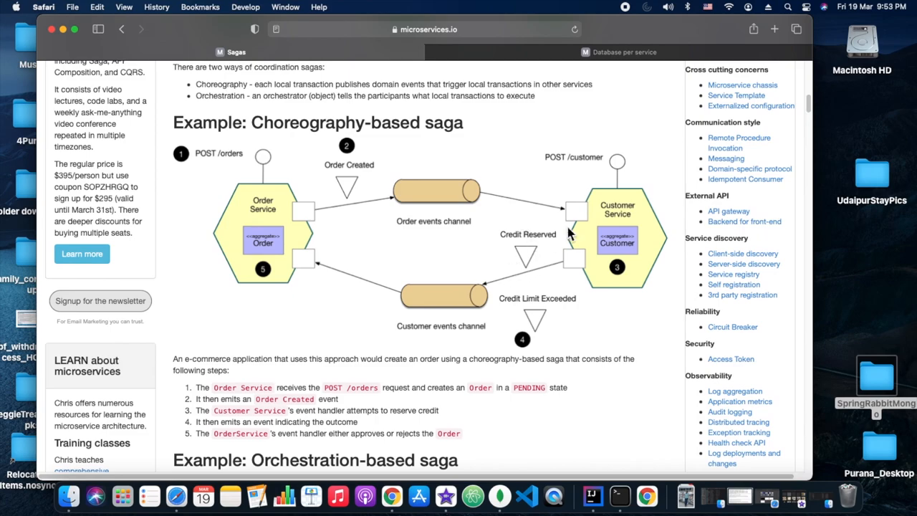
pyautogui.moveTo(598, 135)
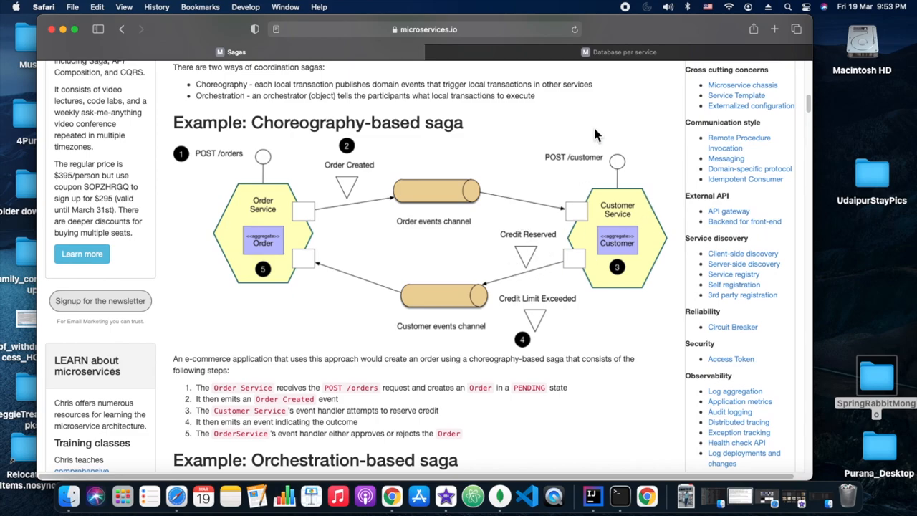
pyautogui.click(623, 52)
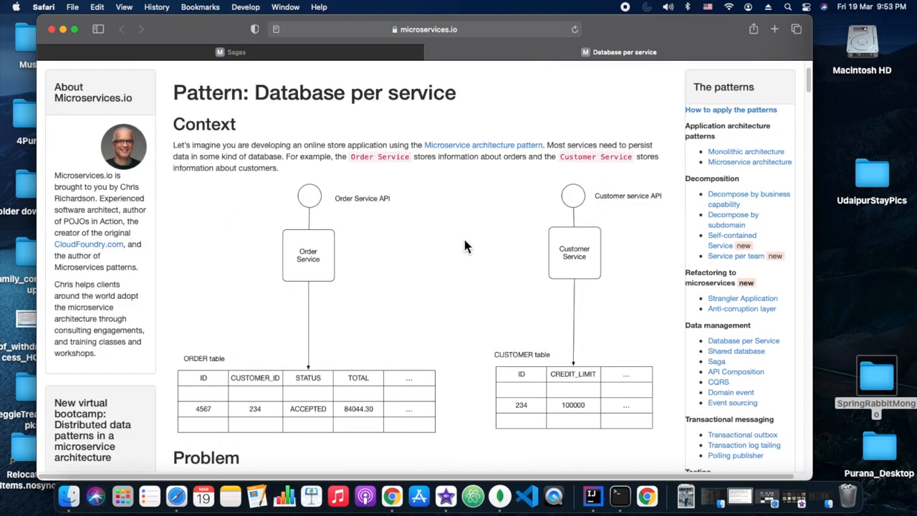
pyautogui.scroll(-3)
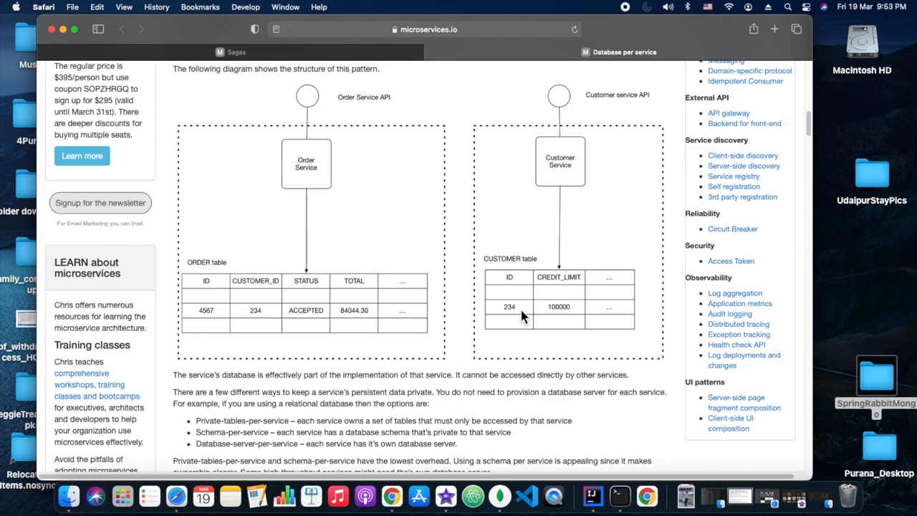
pyautogui.scroll(-3)
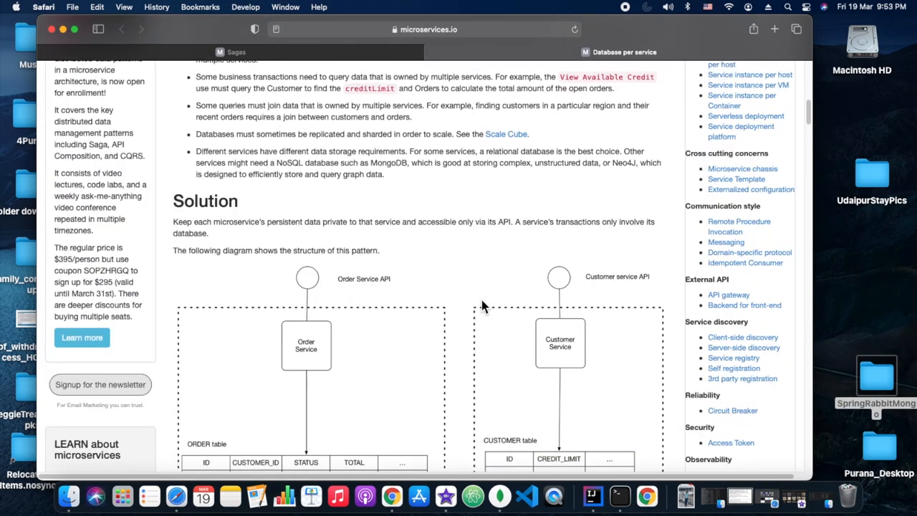
pyautogui.scroll(-3)
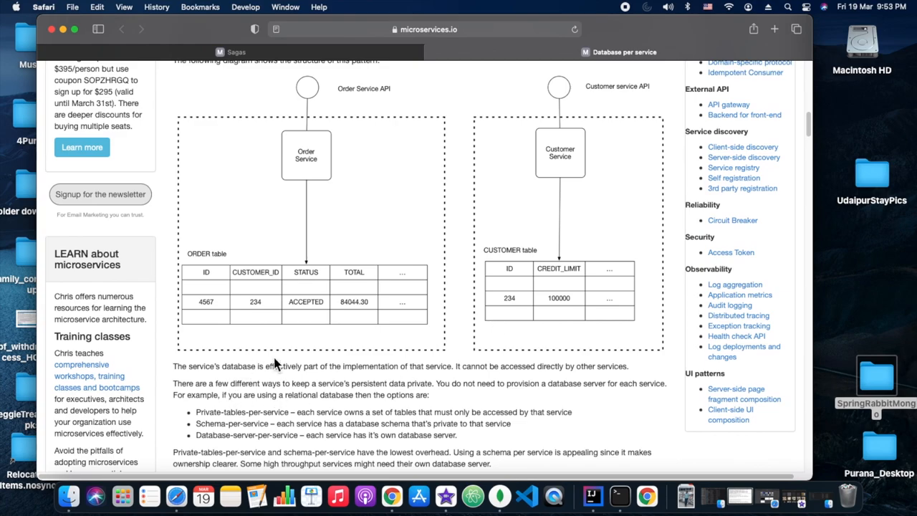
pyautogui.moveTo(478, 288)
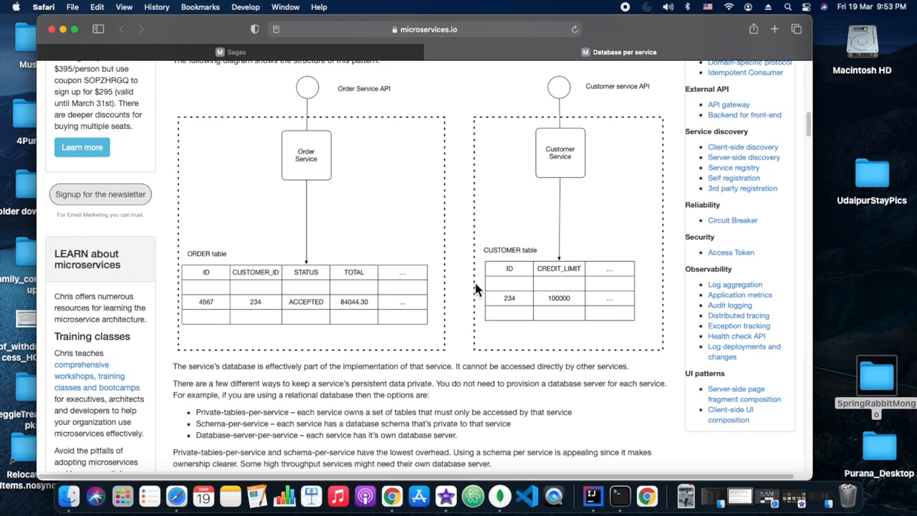
pyautogui.moveTo(461, 277)
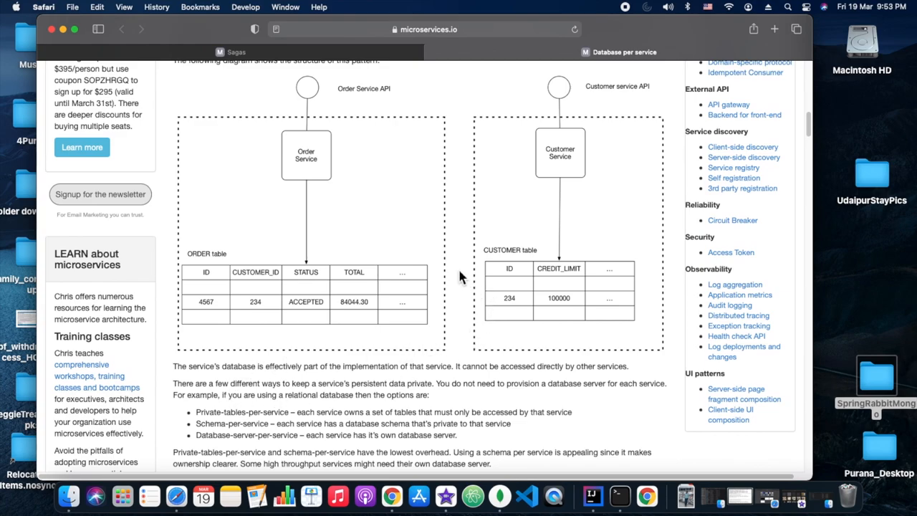
pyautogui.moveTo(458, 274)
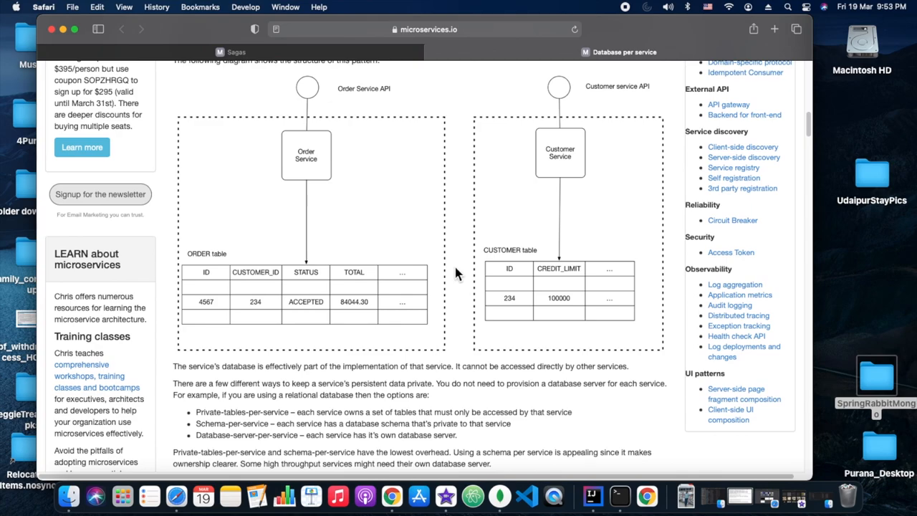
pyautogui.scroll(-3)
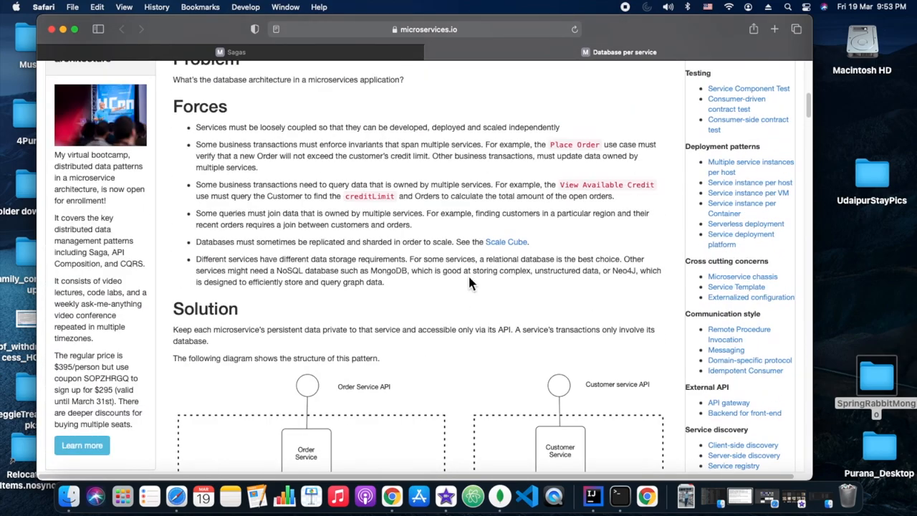
pyautogui.scroll(-3)
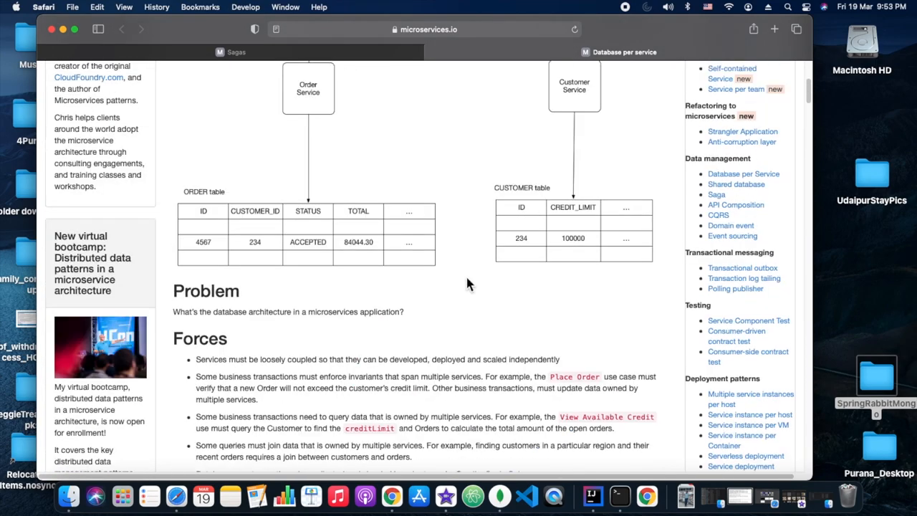
pyautogui.scroll(3)
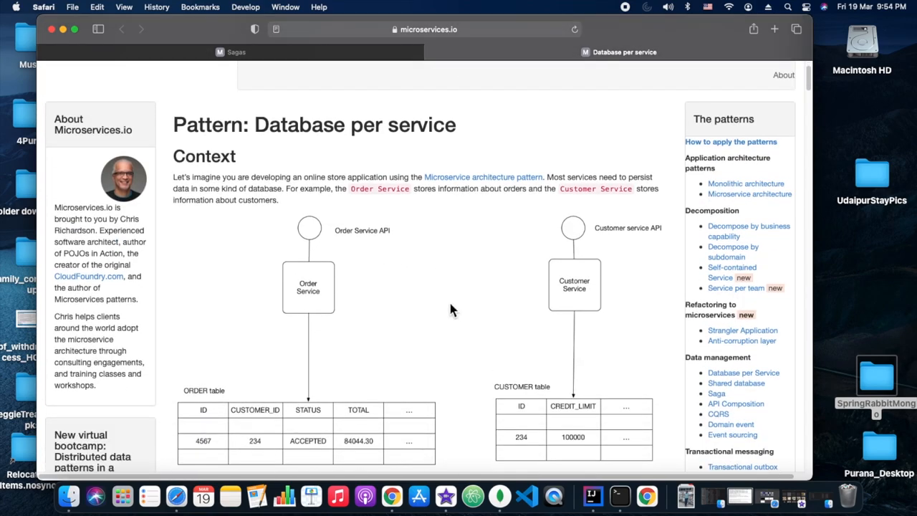
pyautogui.scroll(-3)
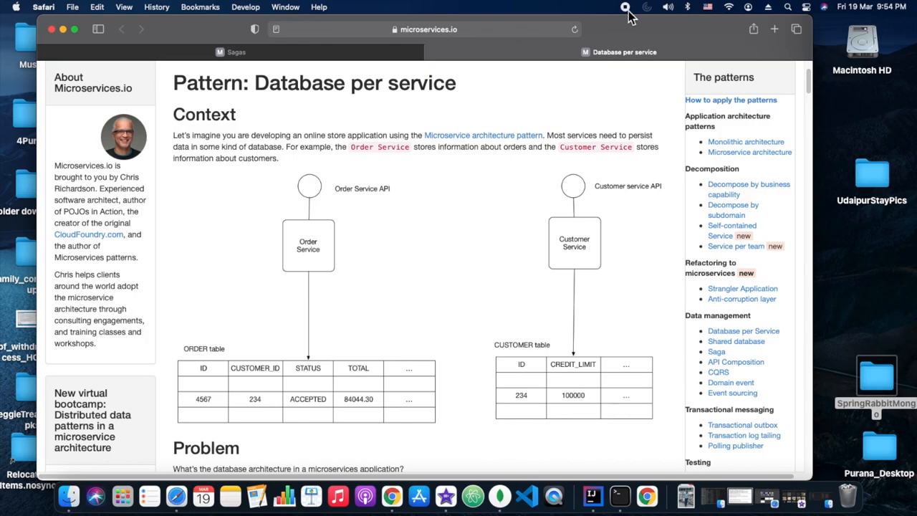
pyautogui.click(236, 52)
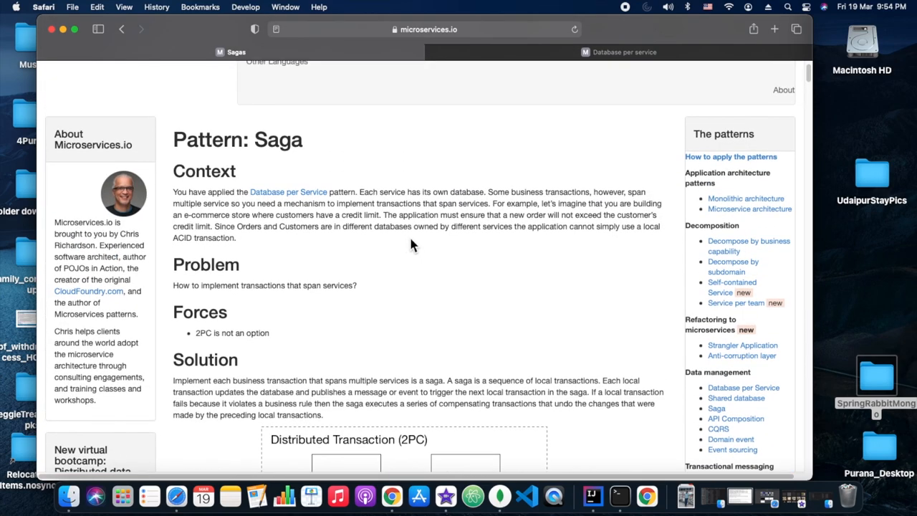
pyautogui.moveTo(520, 222)
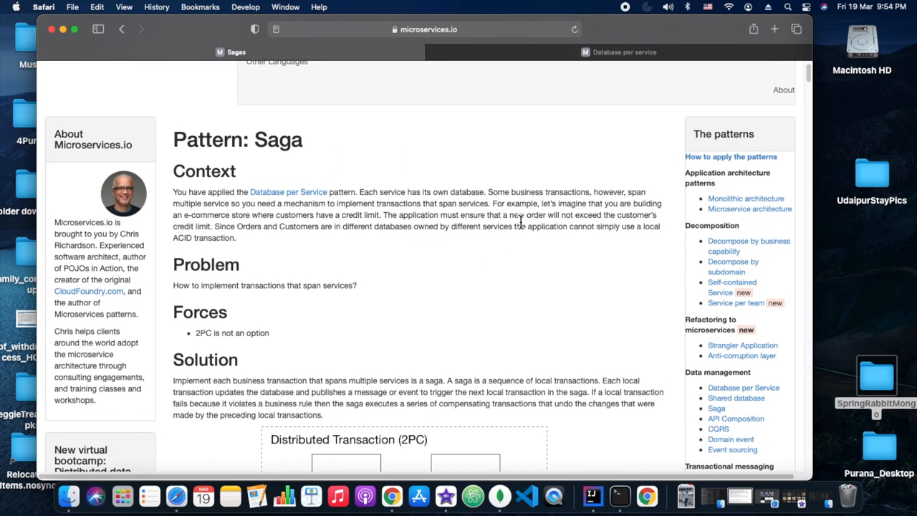
pyautogui.moveTo(551, 297)
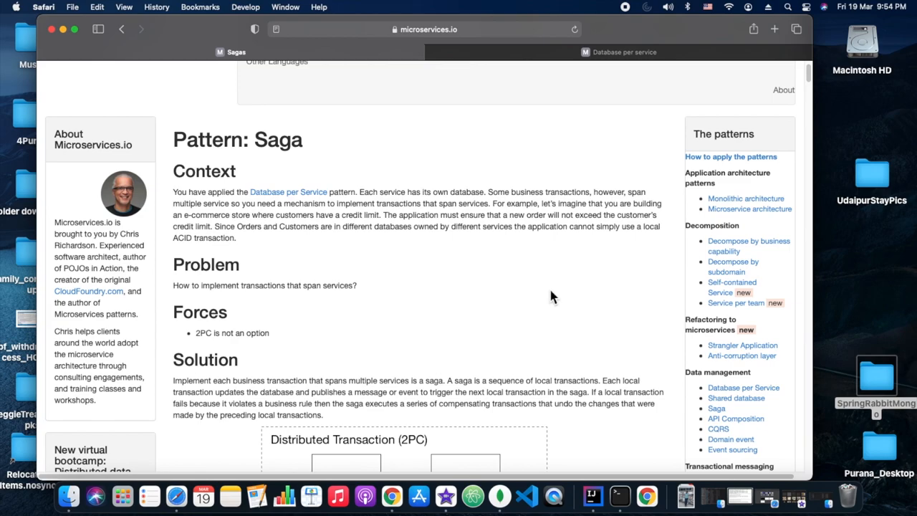
pyautogui.moveTo(633, 7)
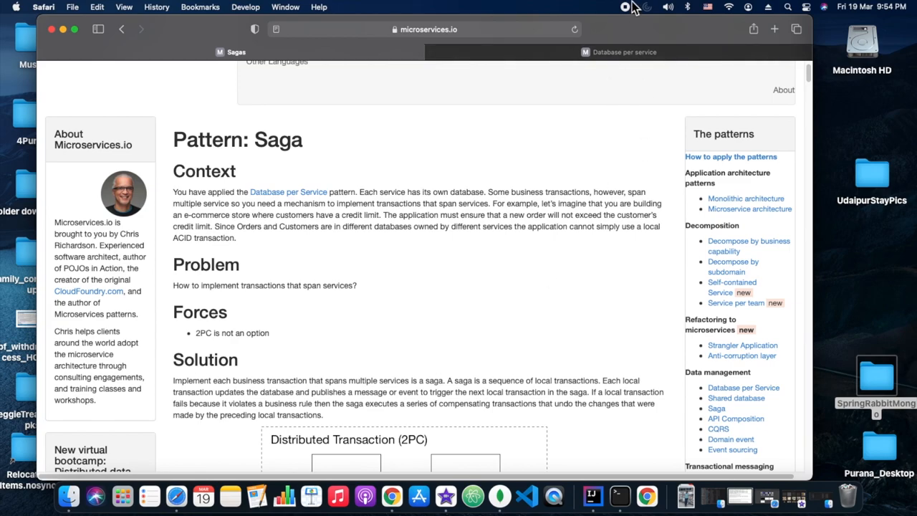